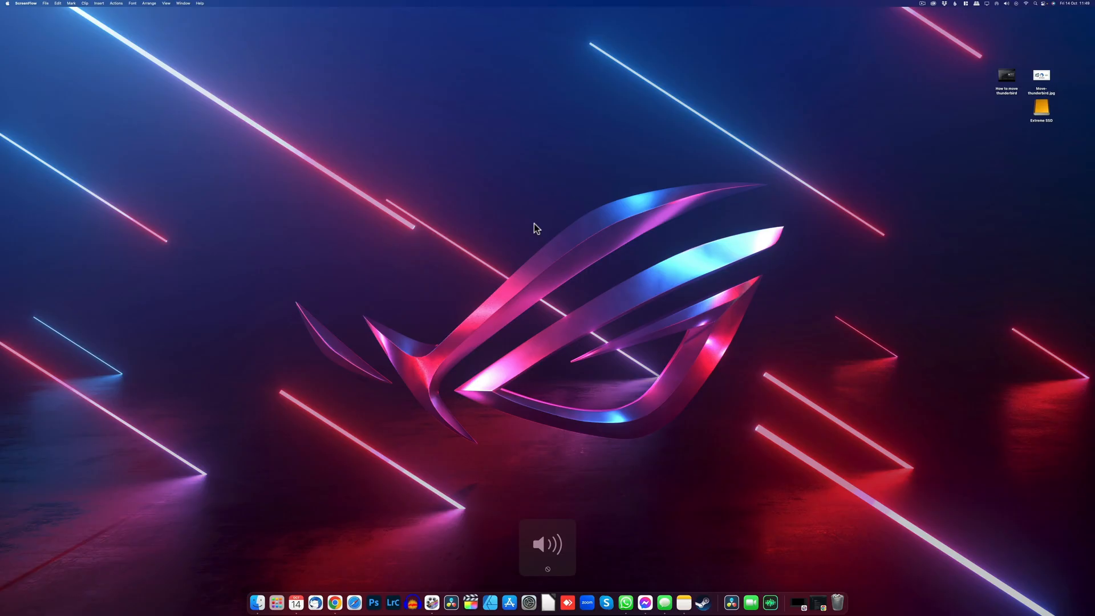
Bring the Chrome window with the MonitorControl v4.1.0 GitHub release page to the front.
left_click(1006, 4)
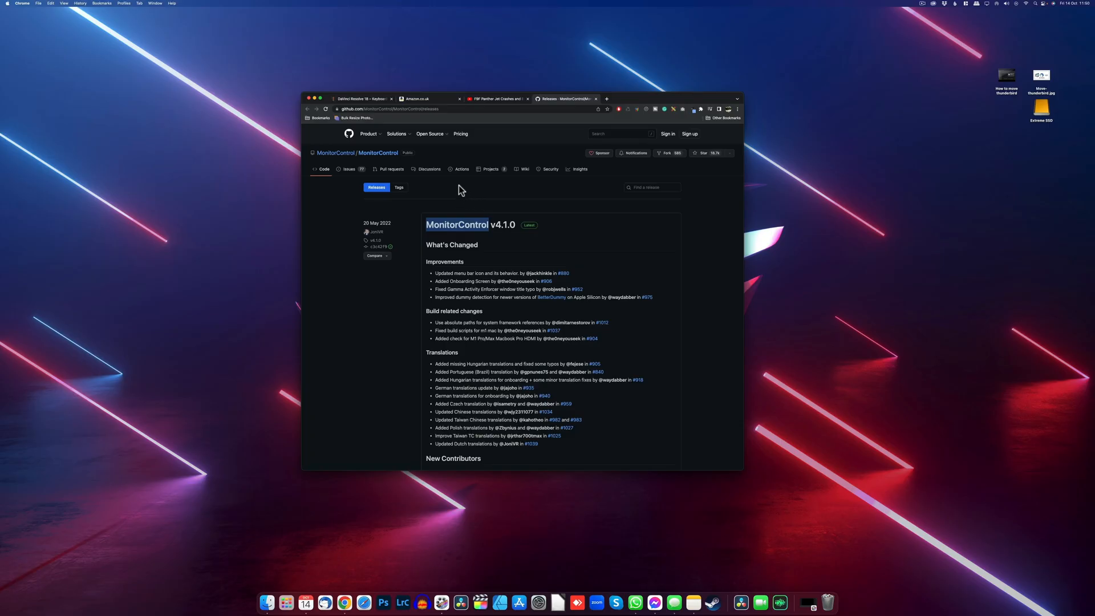
Download MonitorControl.4.1.0.dmg from the release's Assets list.
scroll("down", 3)
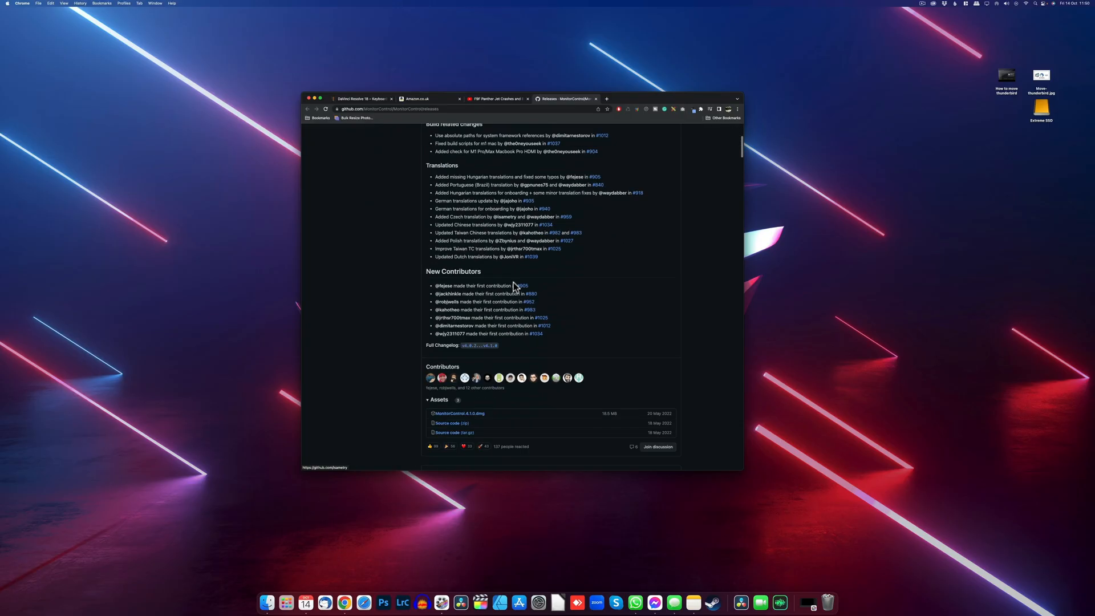
scroll("down", 3)
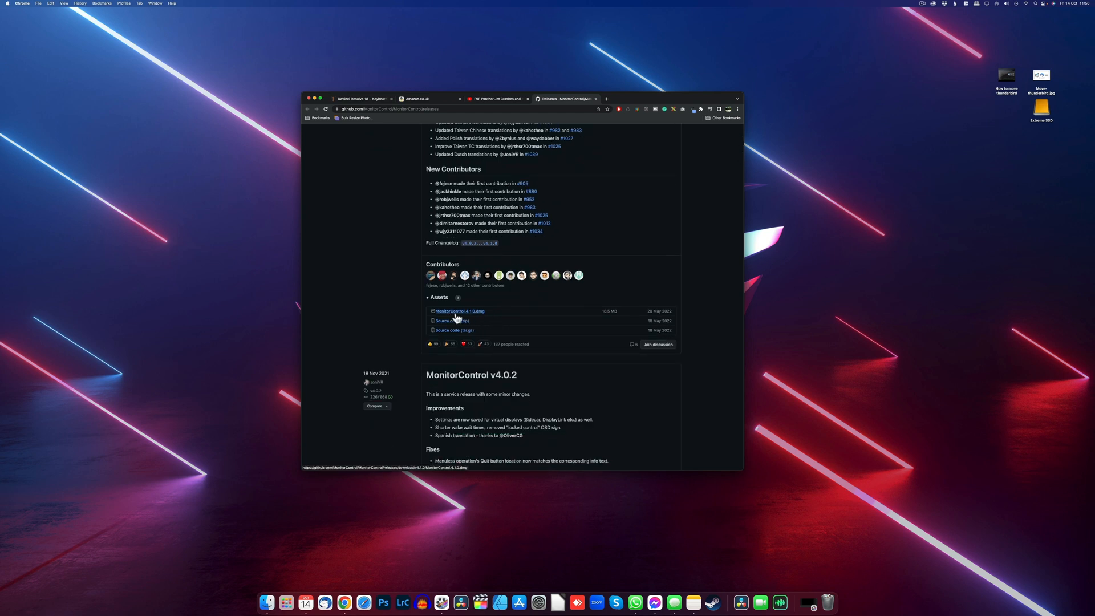
mouse_move(474, 319)
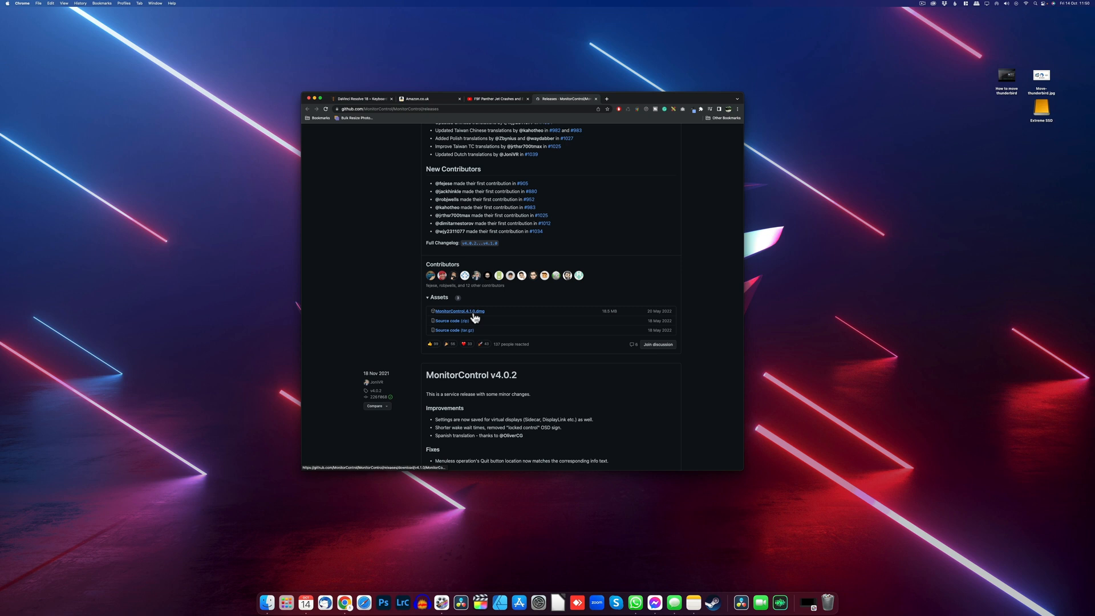
left_click(459, 311)
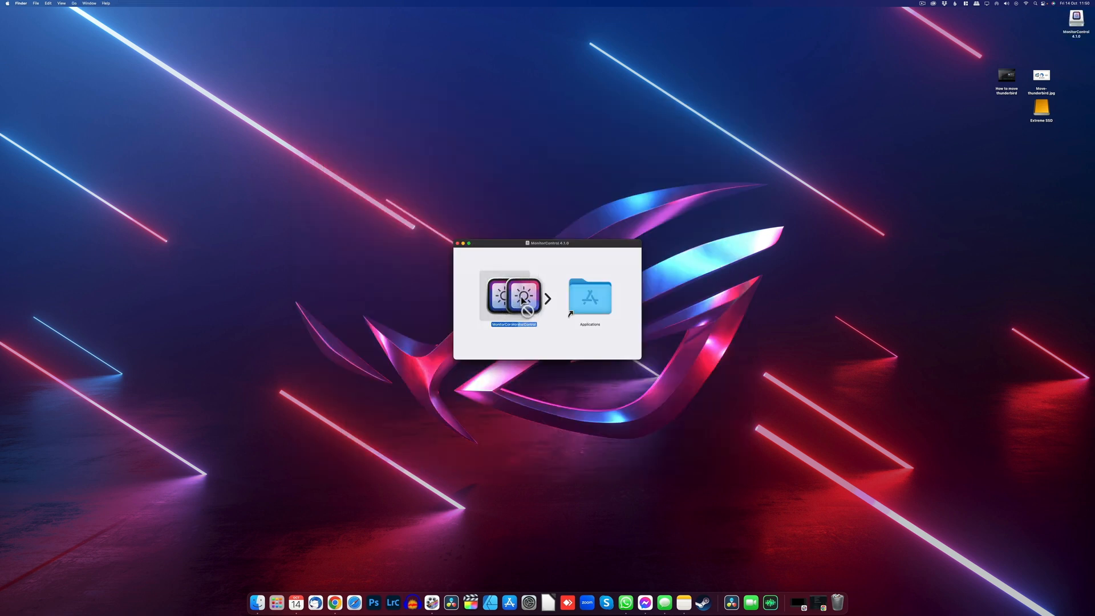
Copy MonitorControl from the disk image into the Applications folder and select it.
double_click(590, 299)
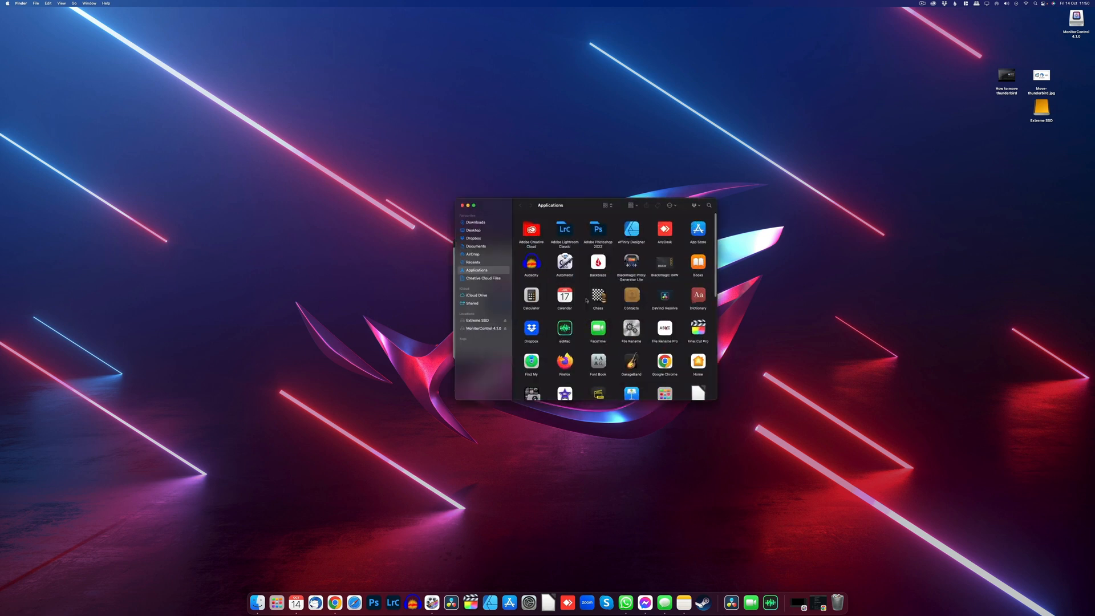
left_click(467, 205)
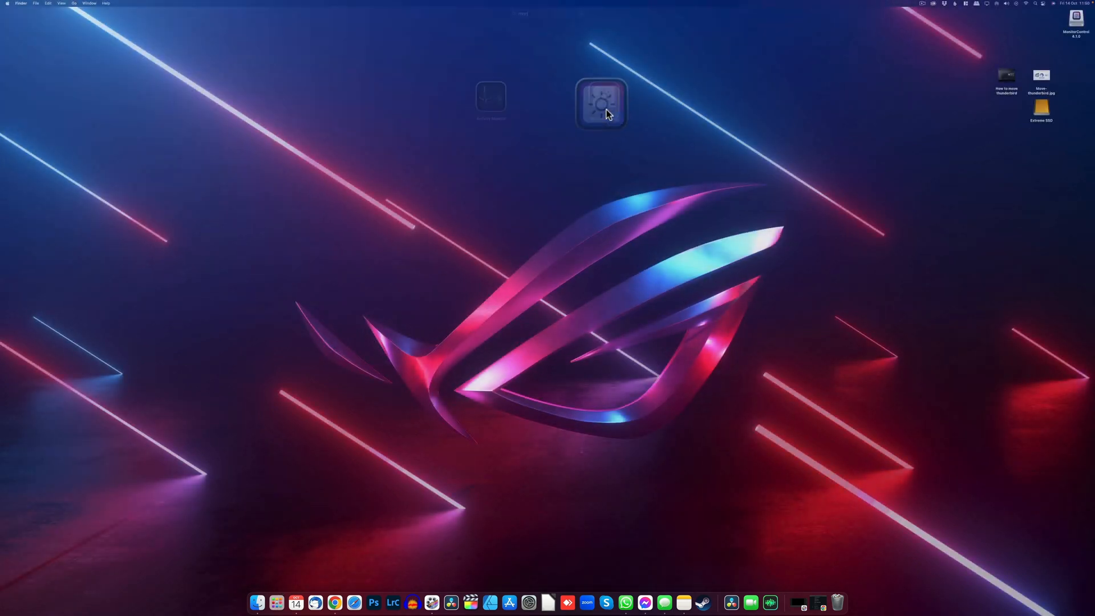
Launch MonitorControl, confirm opening the downloaded app and go to the Accessibility privacy settings.
double_click(603, 101)
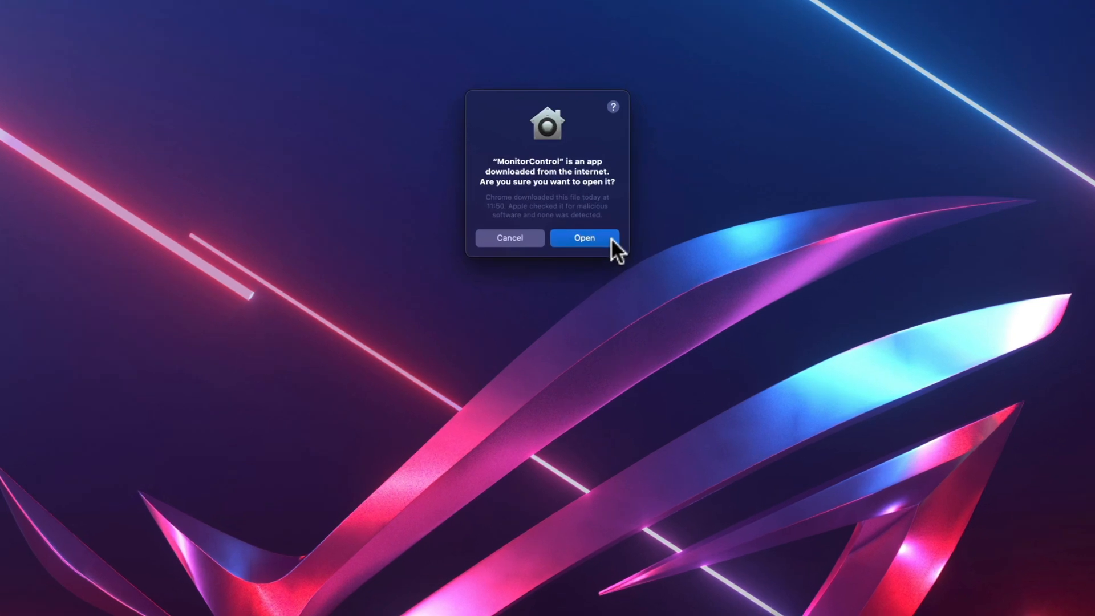
left_click(585, 238)
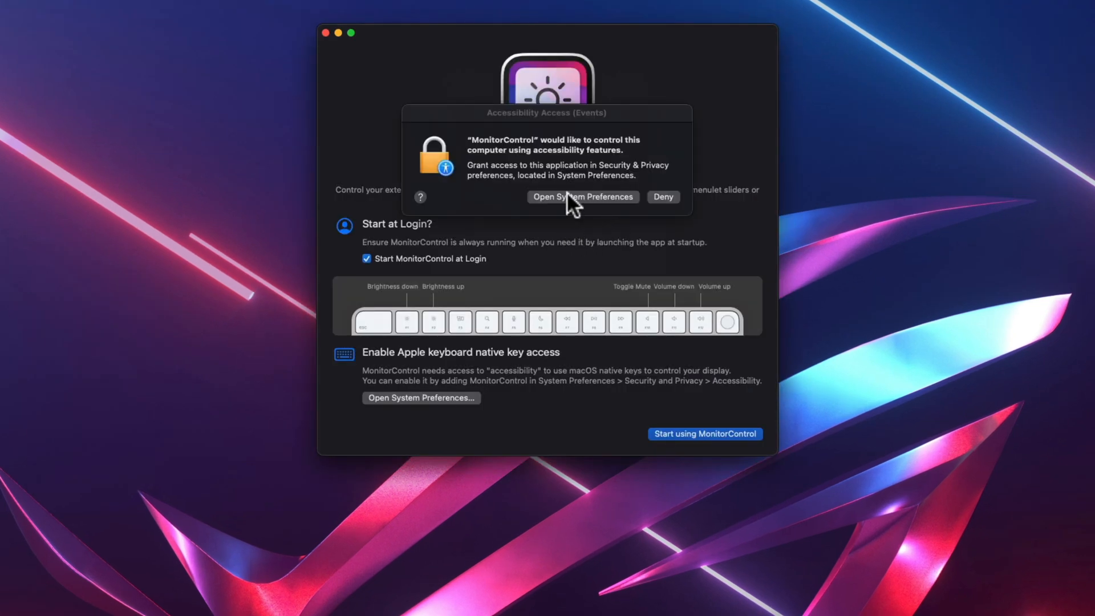
left_click(583, 196)
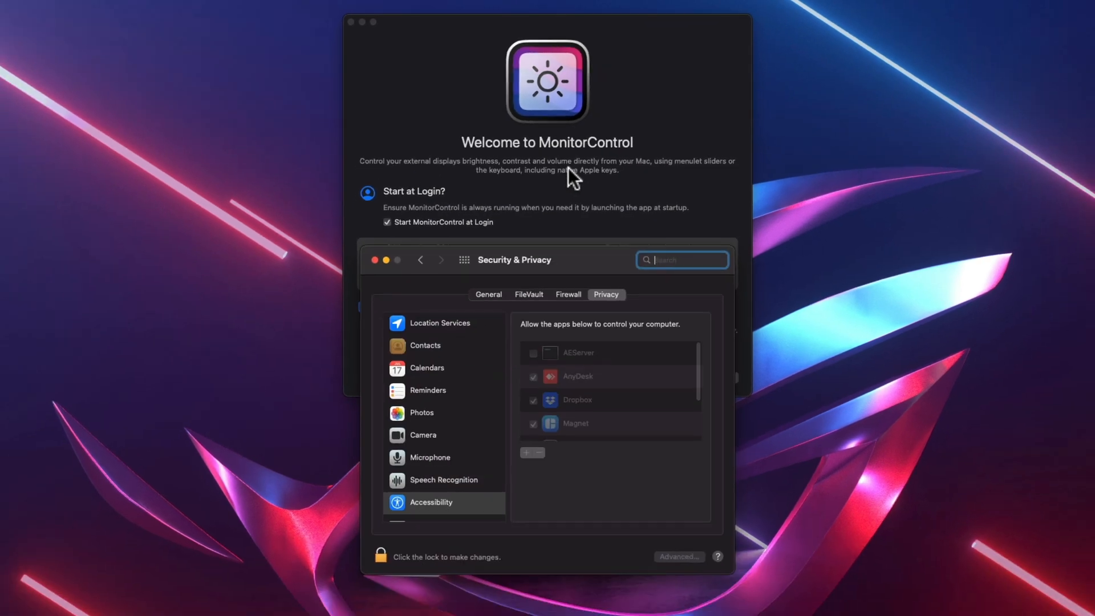
mouse_move(387, 564)
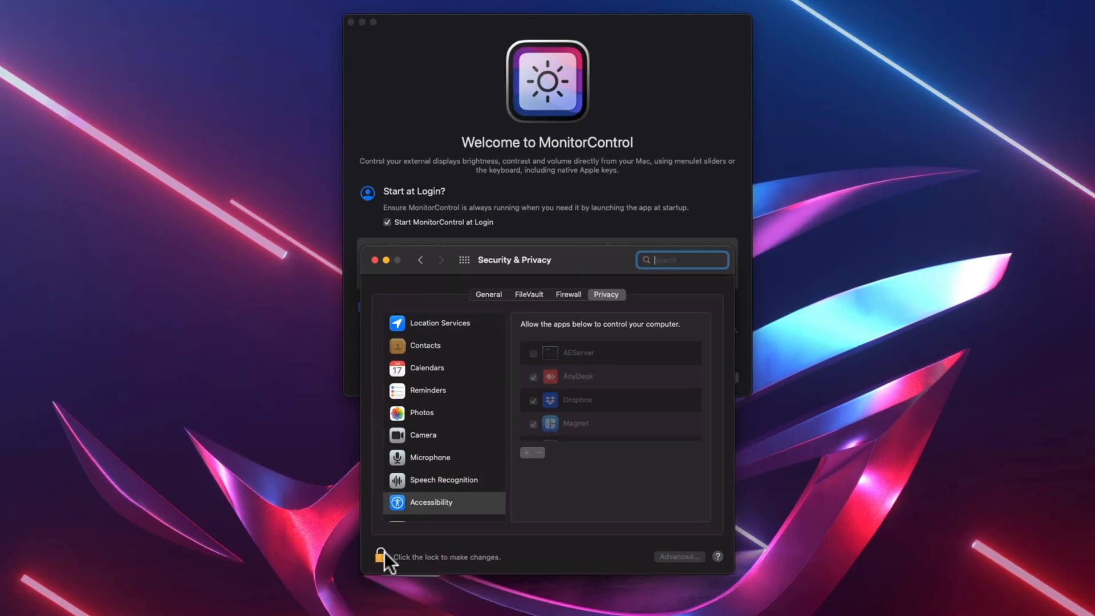
Unlock Security & Privacy, allow MonitorControl to control the computer, close it and adjust the monitor volume.
left_click(380, 557)
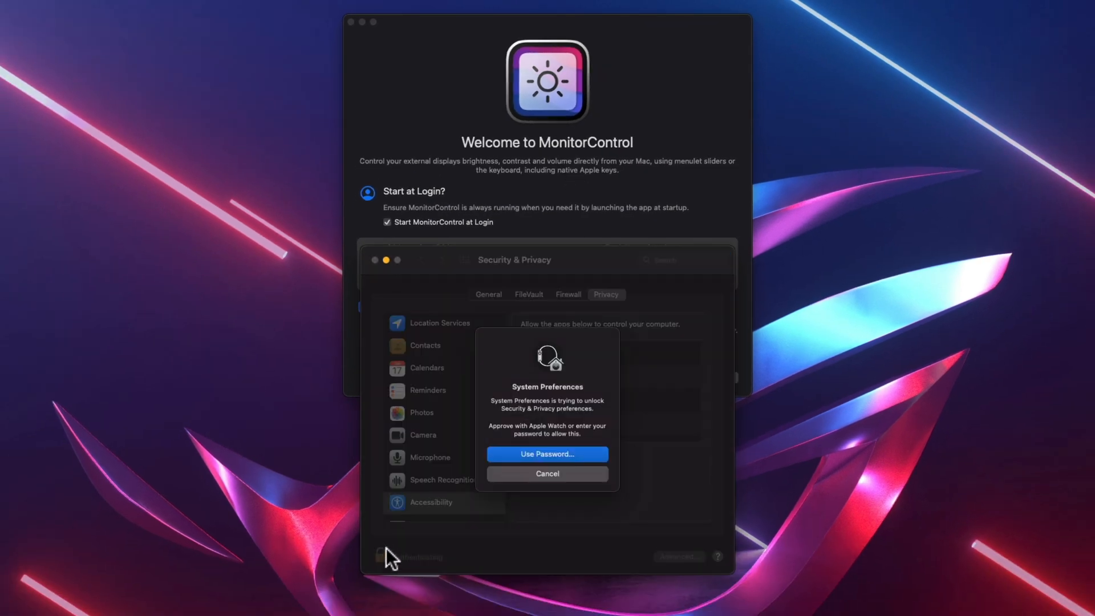
left_click(548, 454)
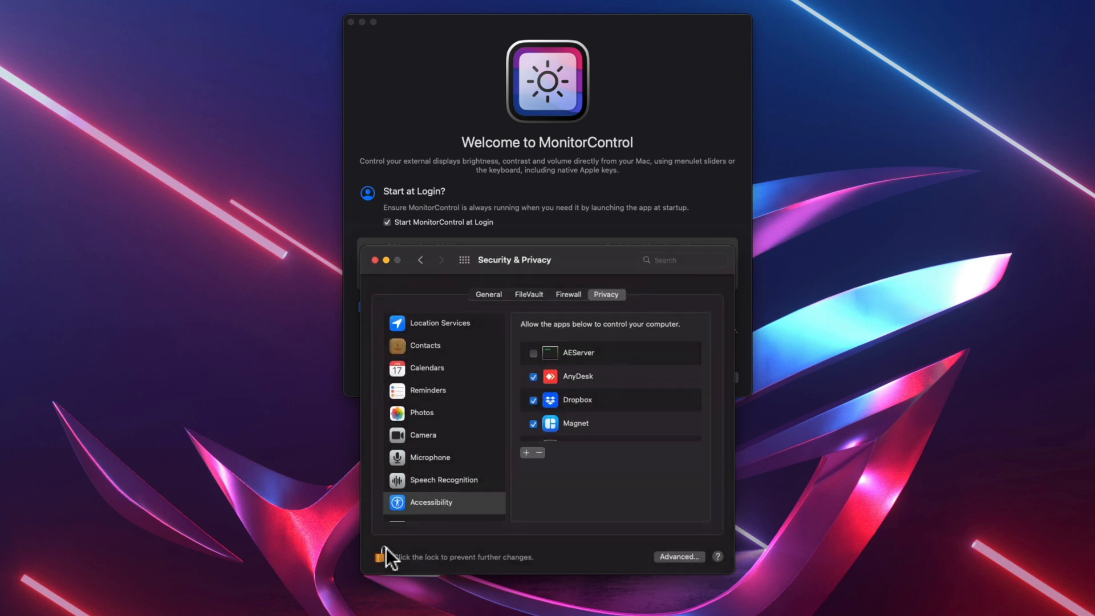
scroll("down", 3)
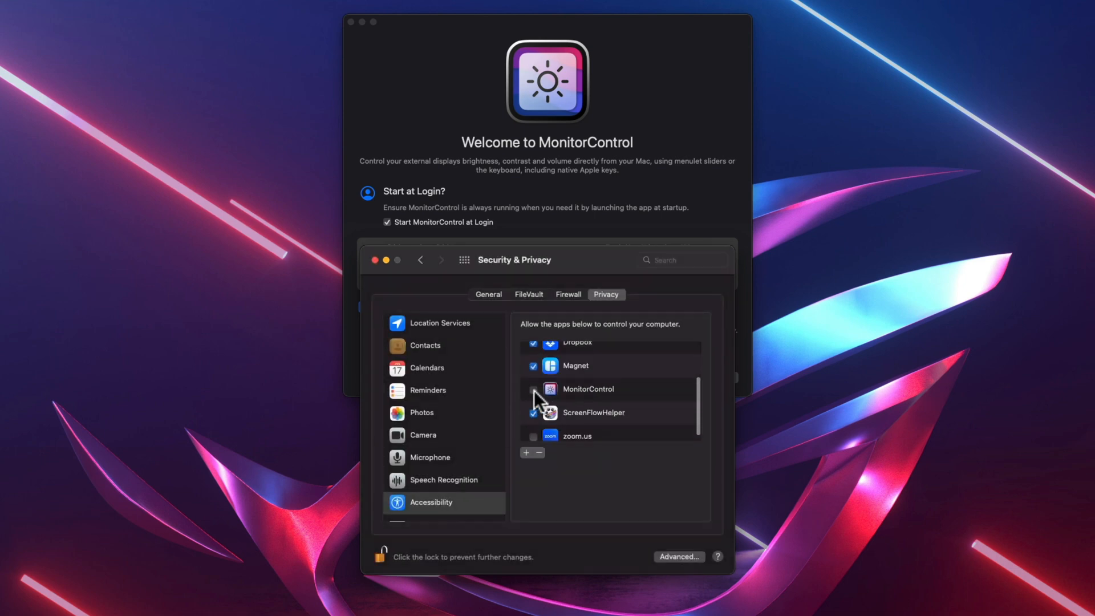
left_click(534, 389)
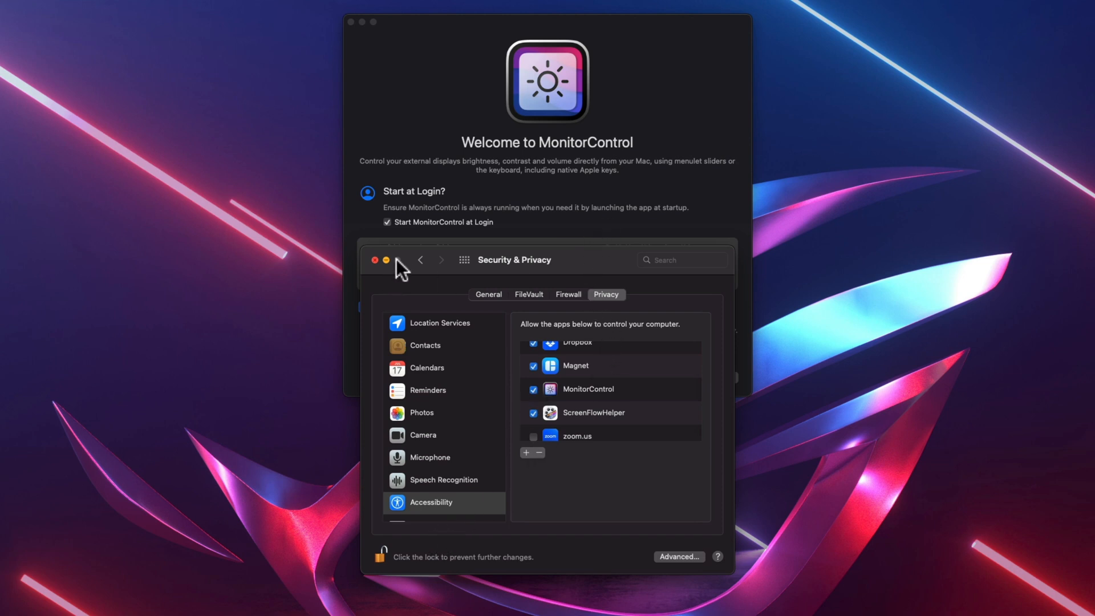
left_click(374, 260)
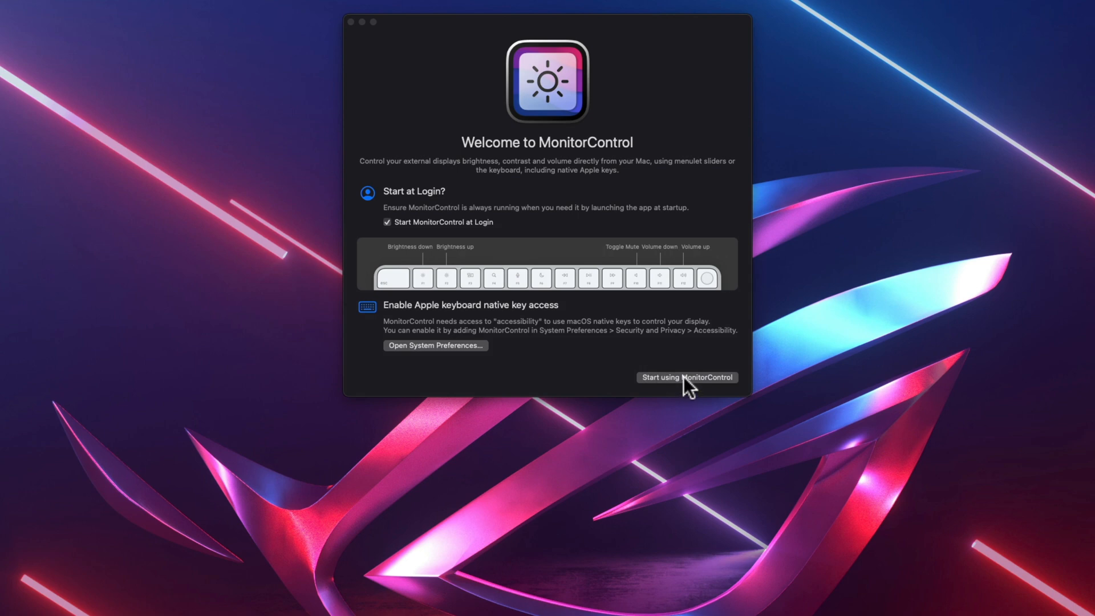
left_click(687, 378)
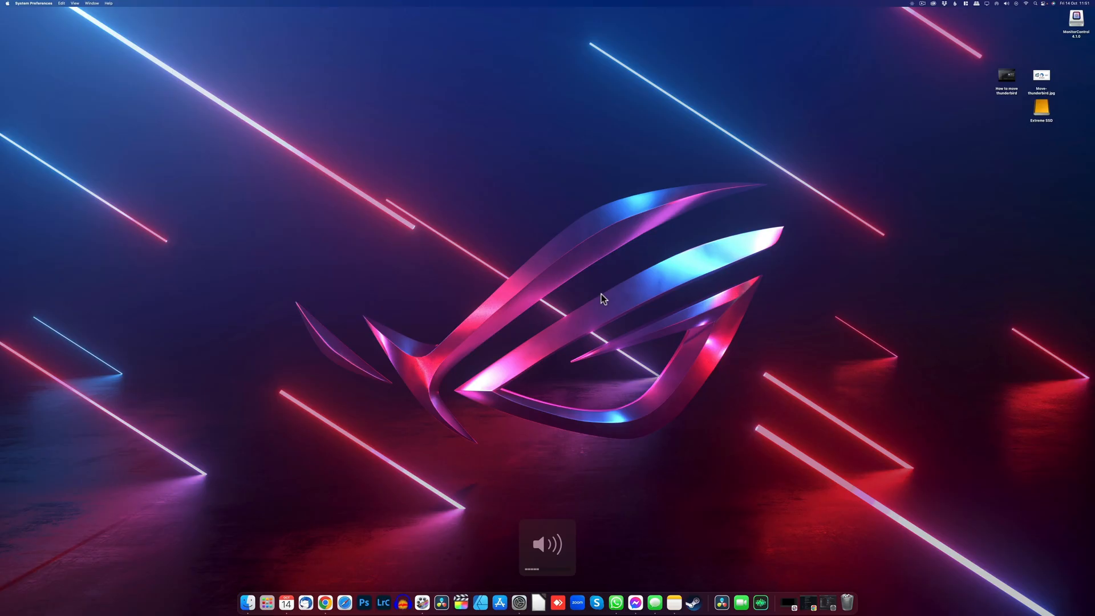
mouse_move(965, 51)
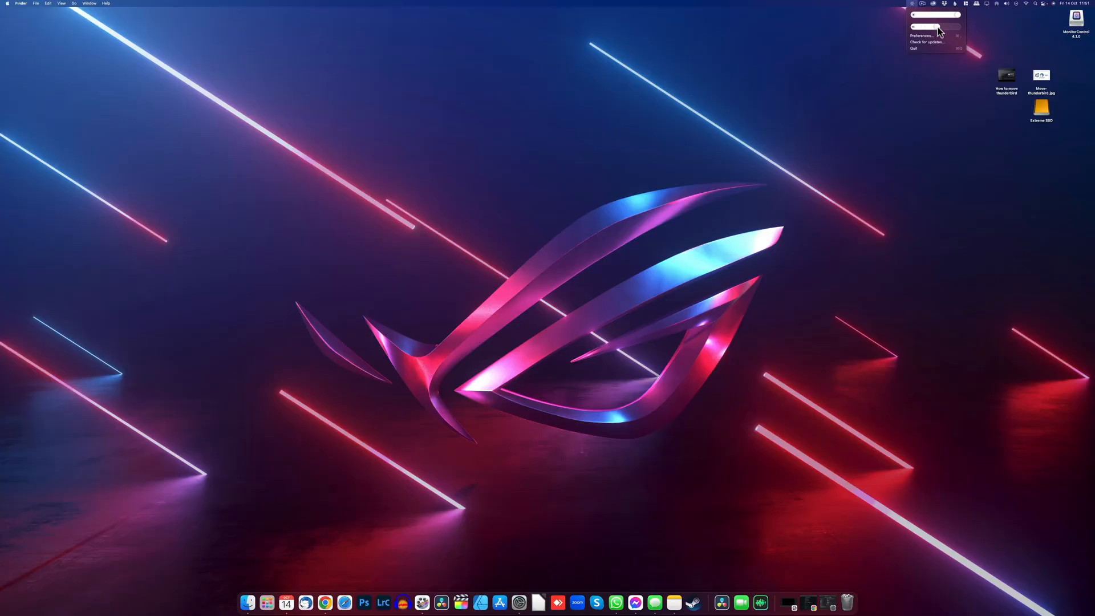
Run Check for updates from the menu-bar icon and acknowledge the "You're up to date!" notice.
left_click(925, 41)
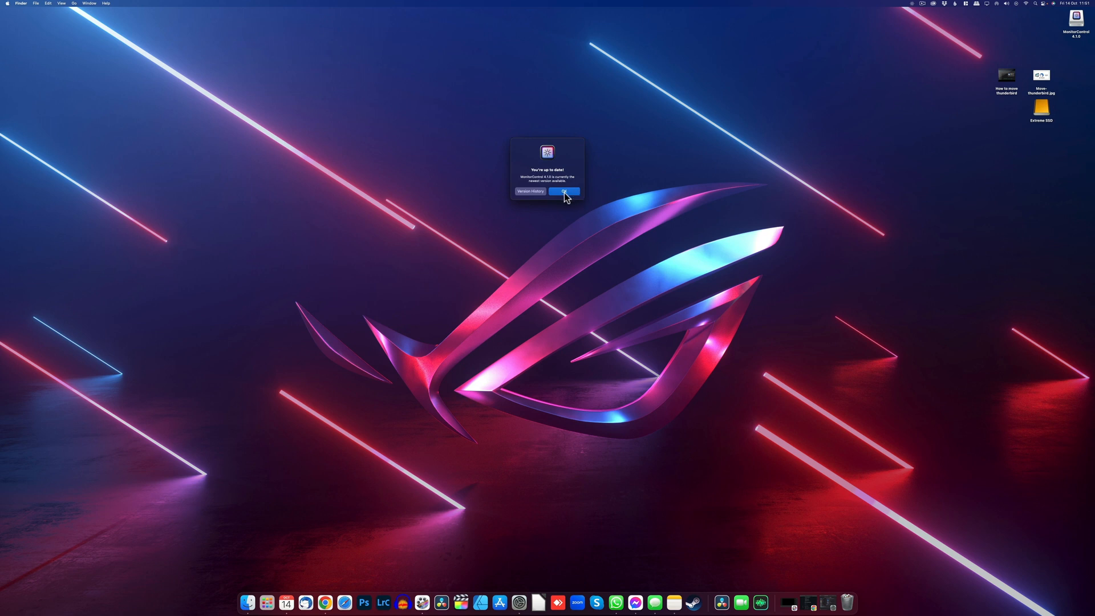
left_click(566, 191)
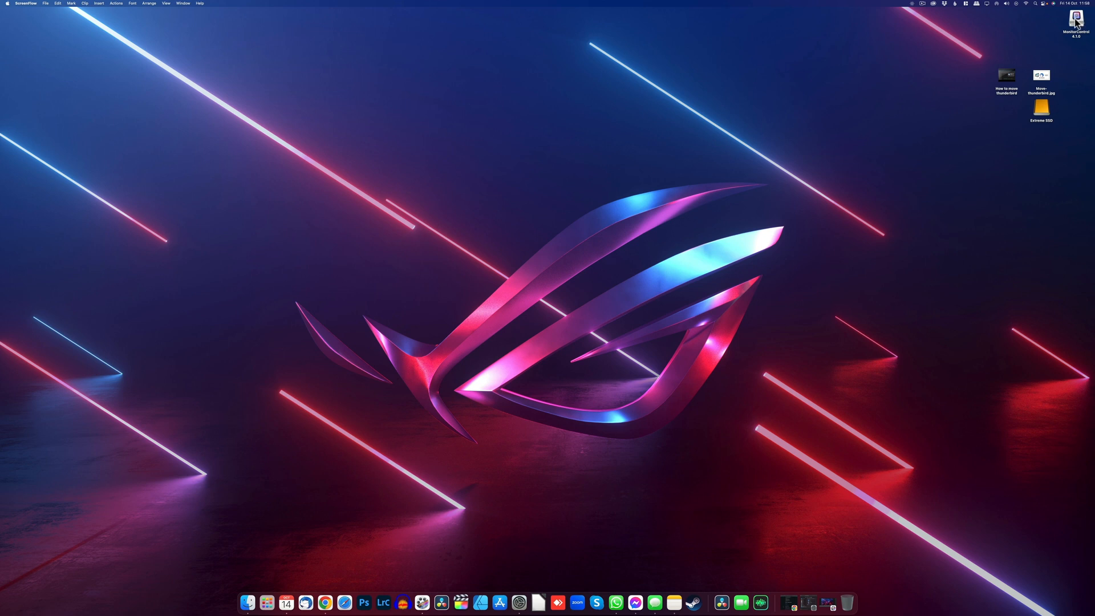
right_click(1071, 24)
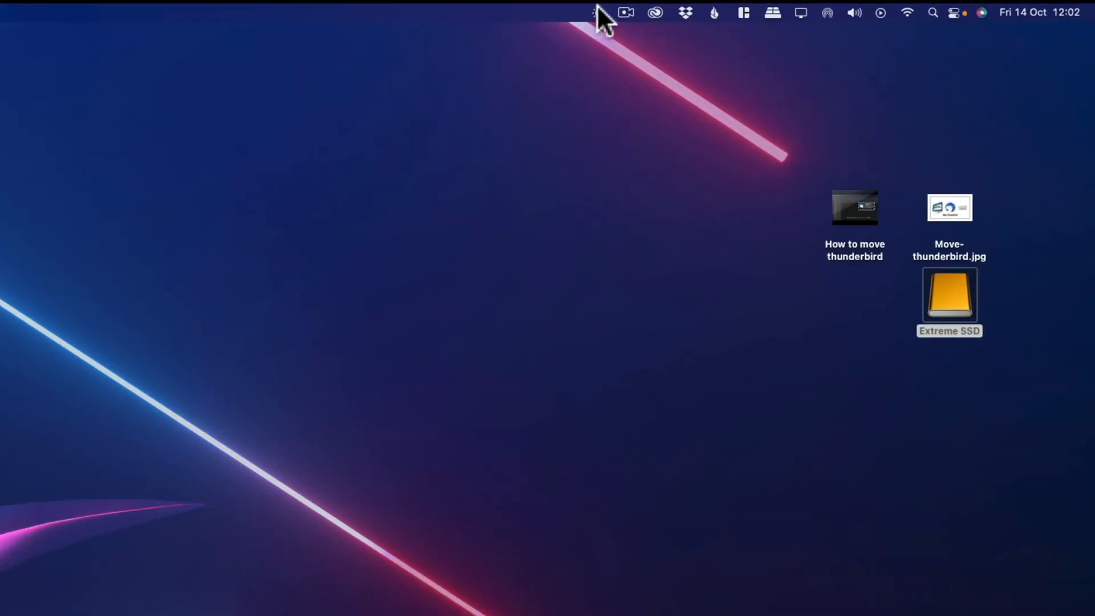
In Preferences > General enable syncing brightness from built-in/Apple displays and Start at Login.
left_click(597, 13)
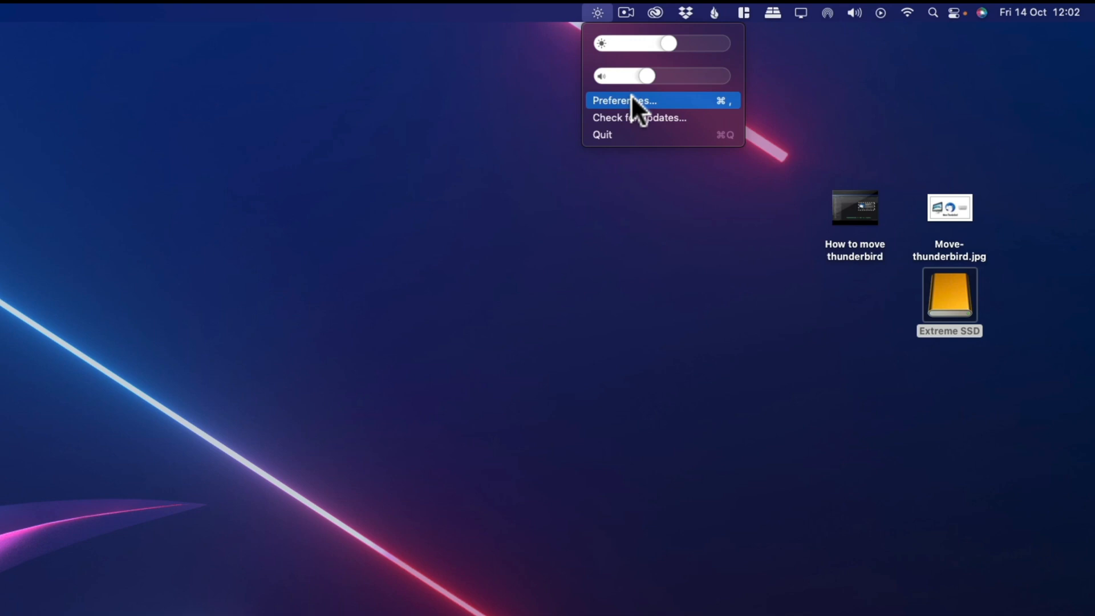
left_click(632, 100)
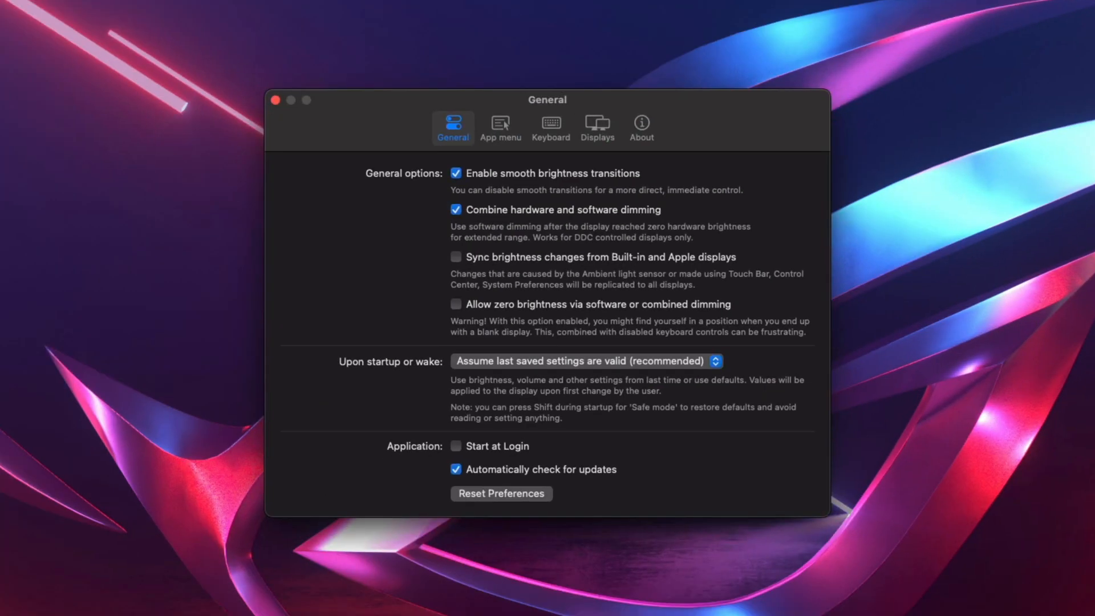
mouse_move(699, 223)
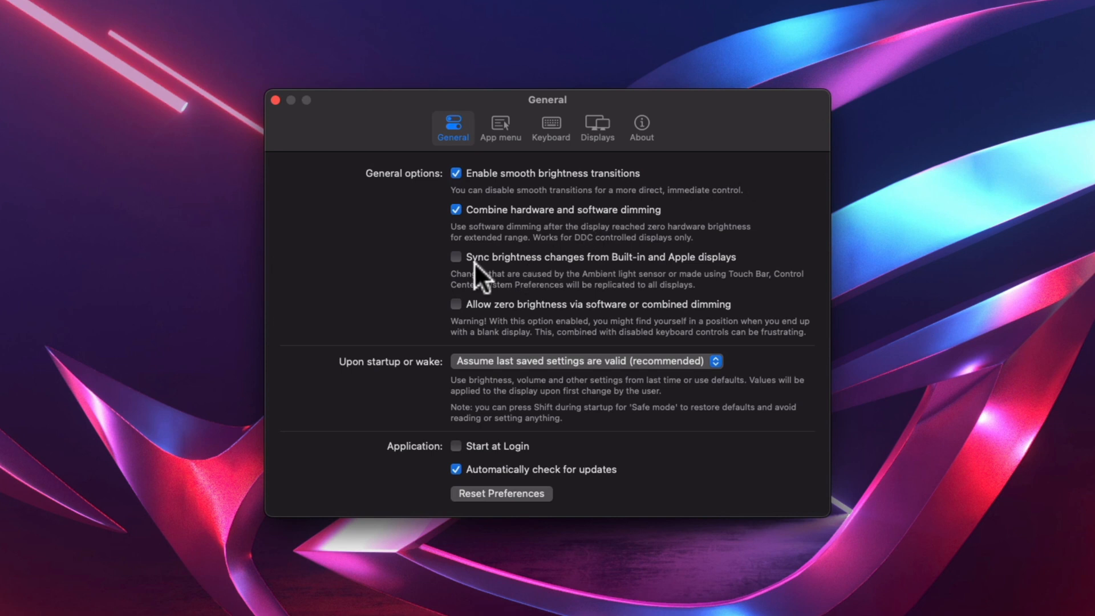
mouse_move(678, 288)
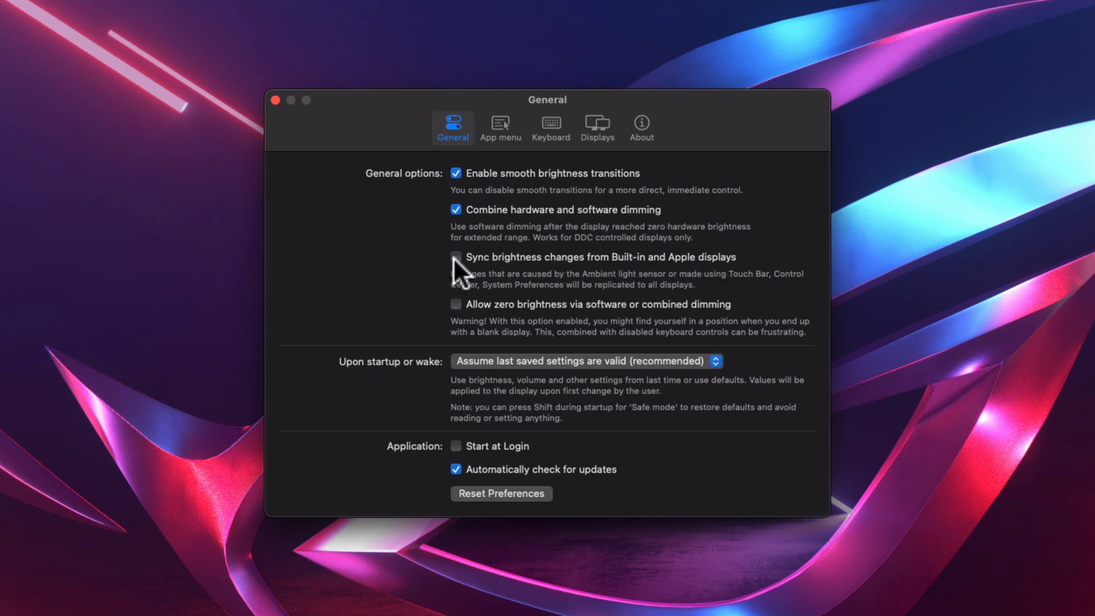
left_click(456, 257)
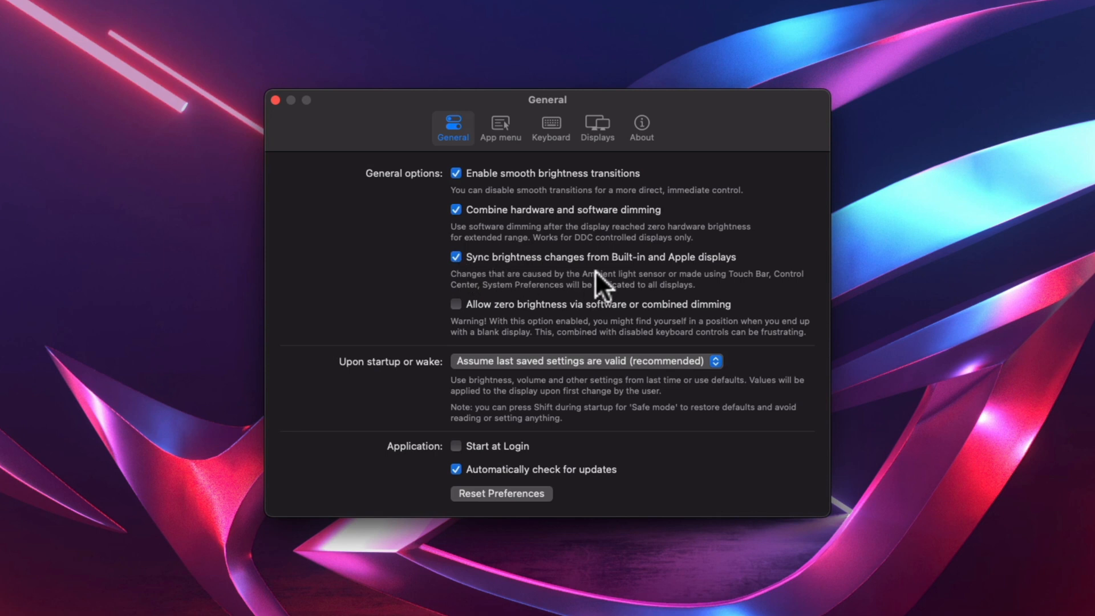
mouse_move(546, 401)
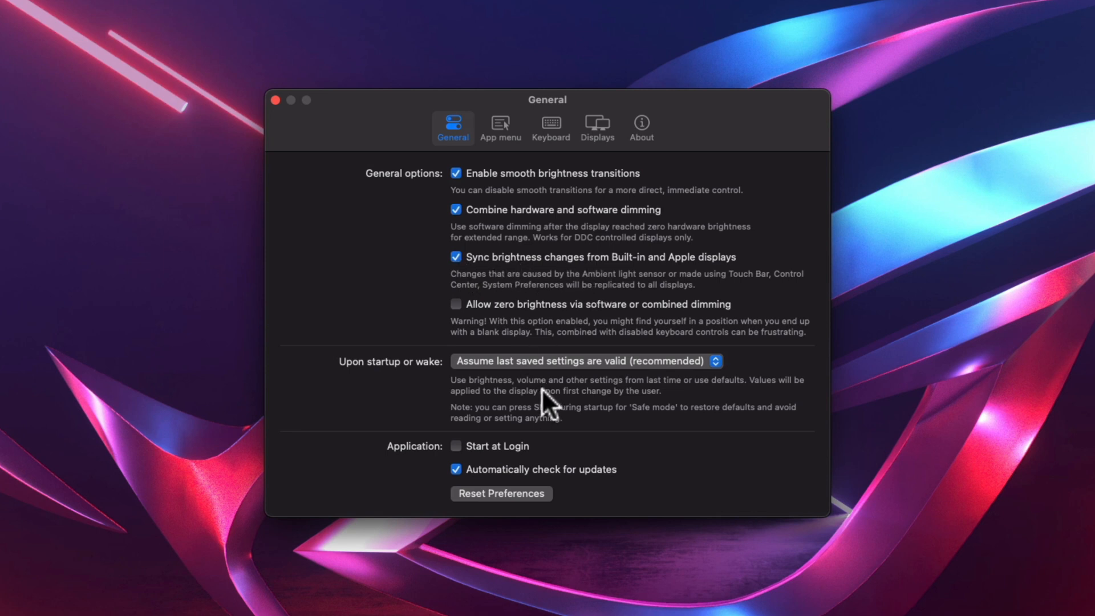
left_click(457, 447)
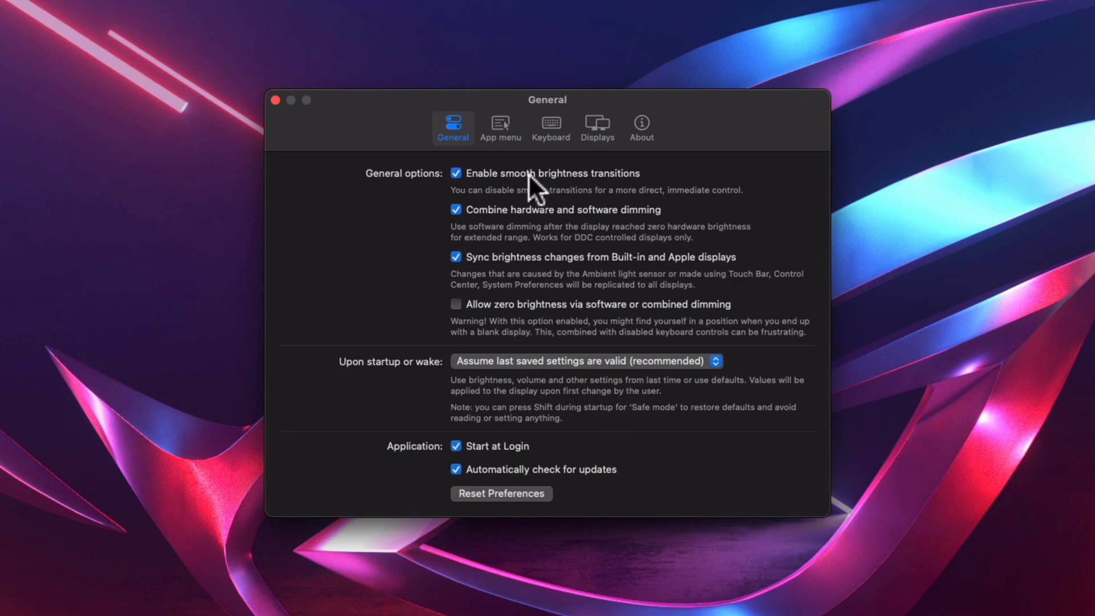
left_click(501, 128)
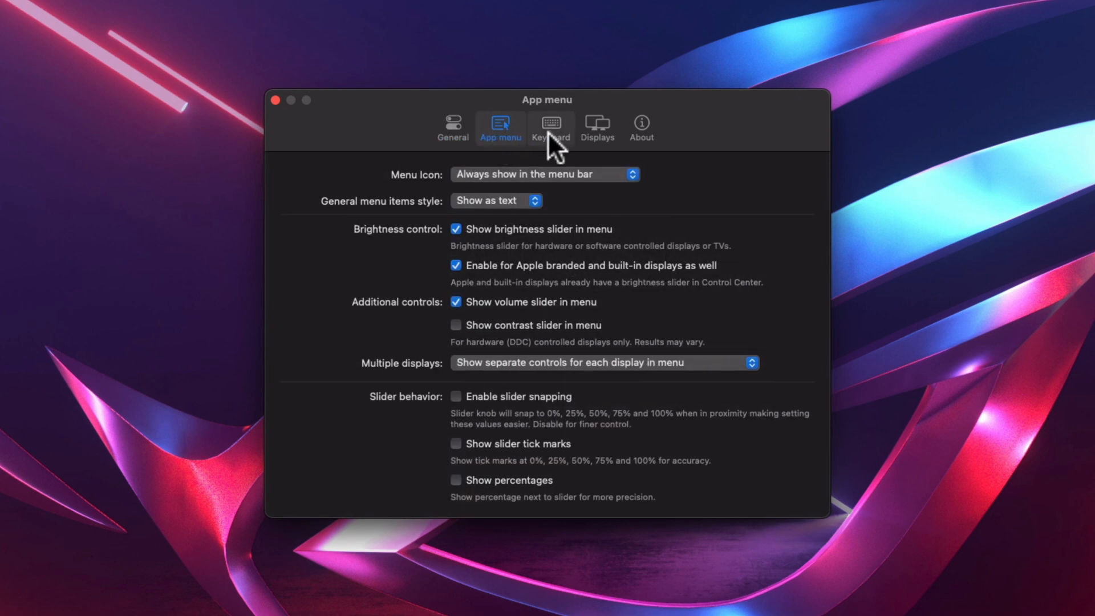
Show the PG42UQ external display settings with advanced DDC options revealed.
left_click(598, 123)
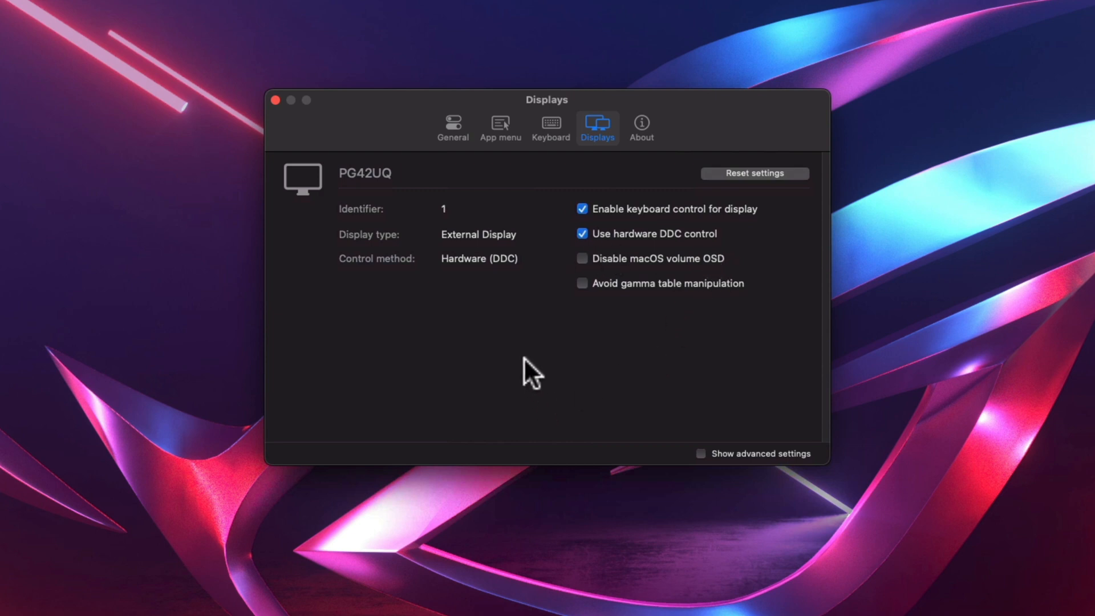
mouse_move(555, 345)
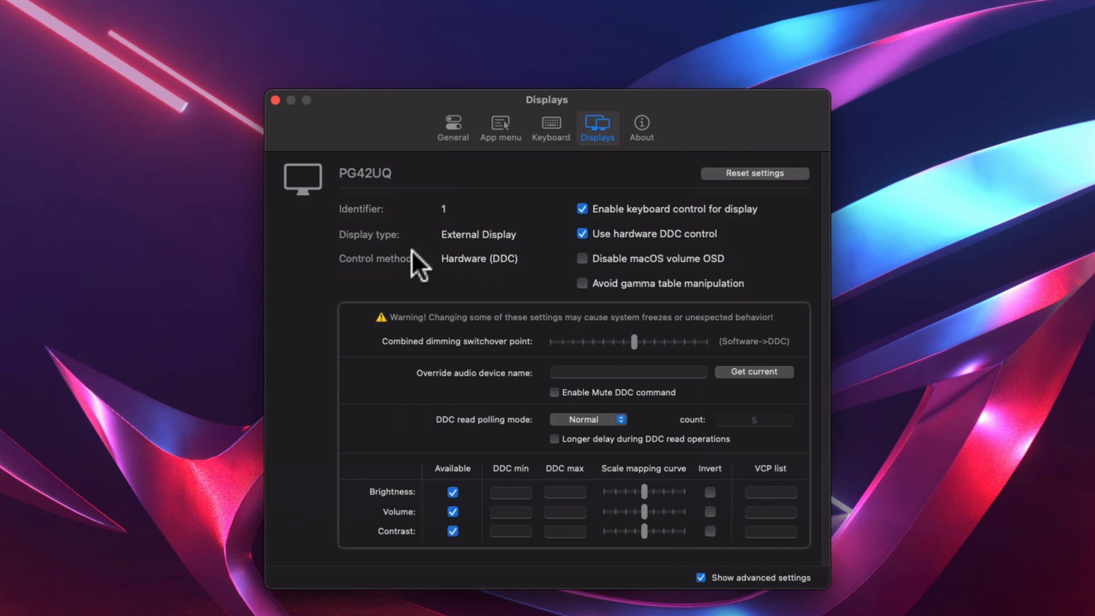
mouse_move(607, 311)
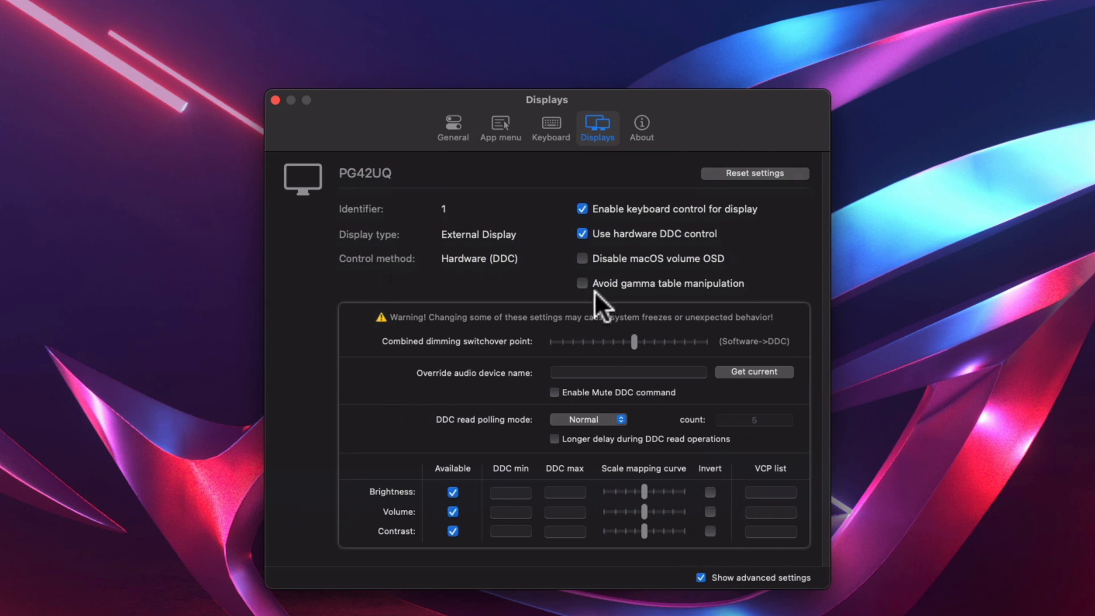